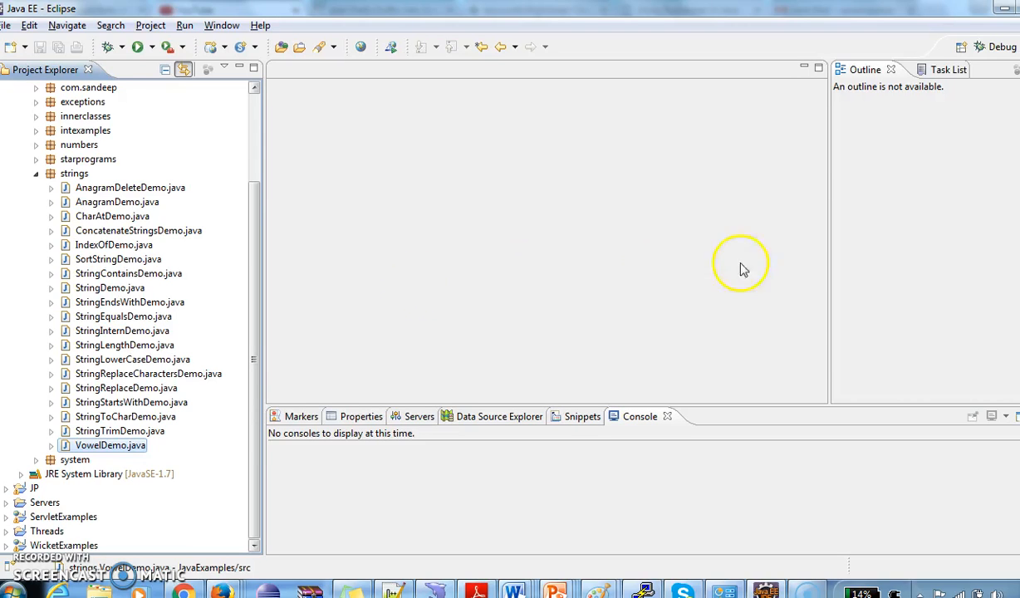
pyautogui.moveTo(680, 205)
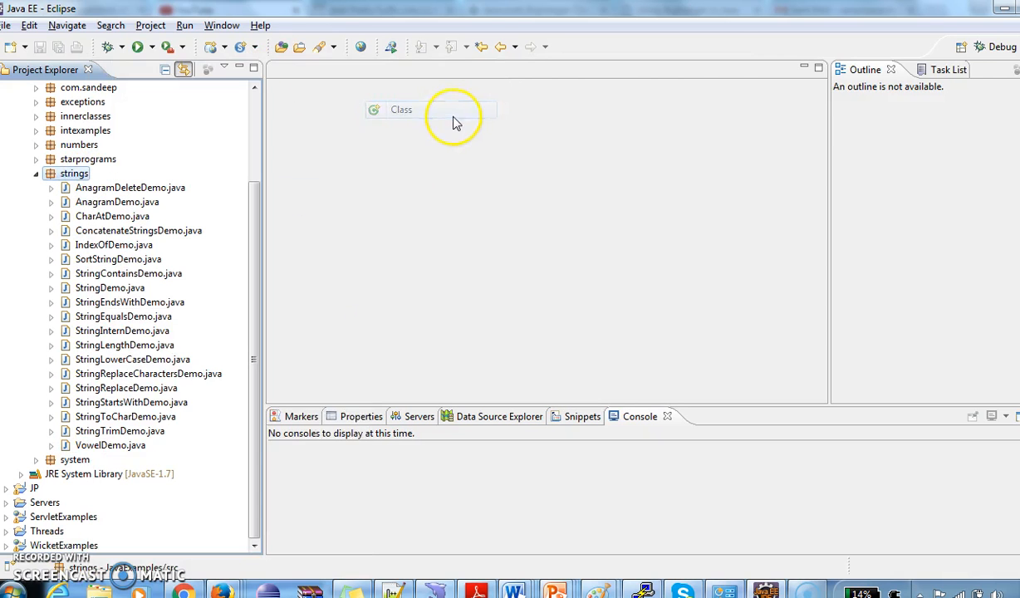
# Create a new Java class named StringToIntegerDemo in the strings package
pyautogui.click(400, 109)
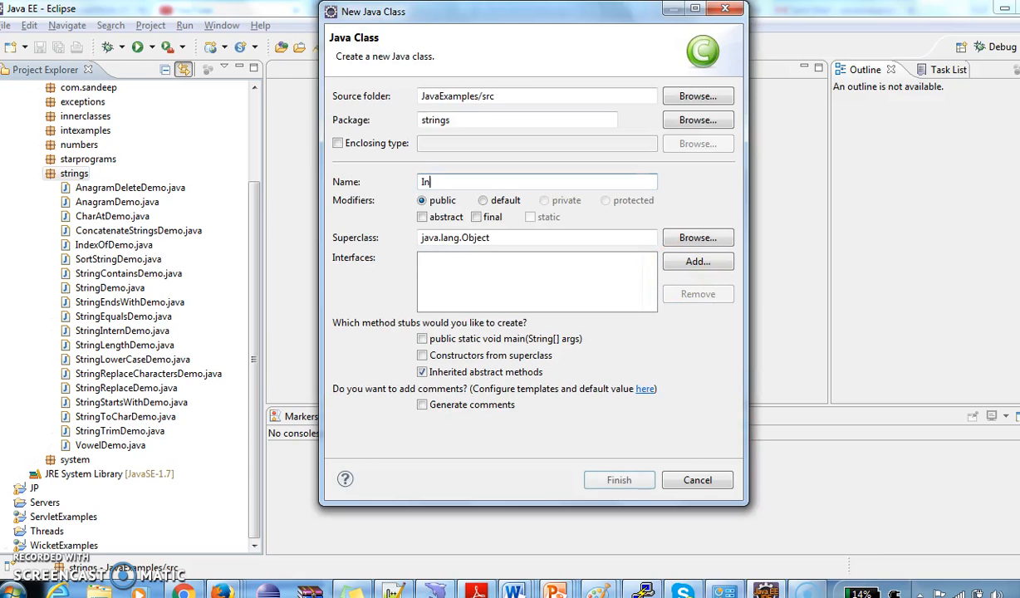
pyautogui.write('StringToInteg')
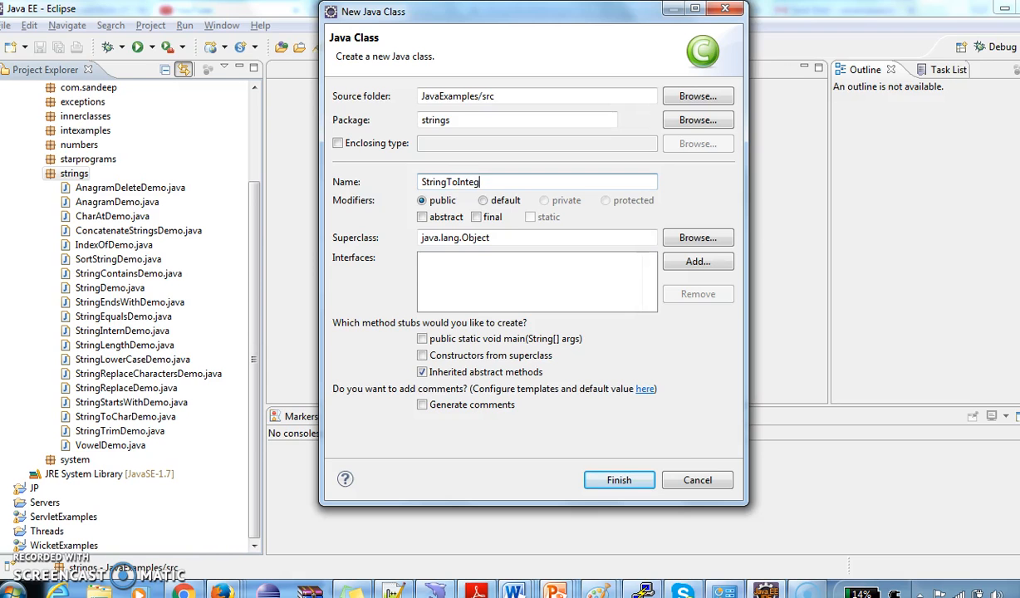
pyautogui.click(618, 479)
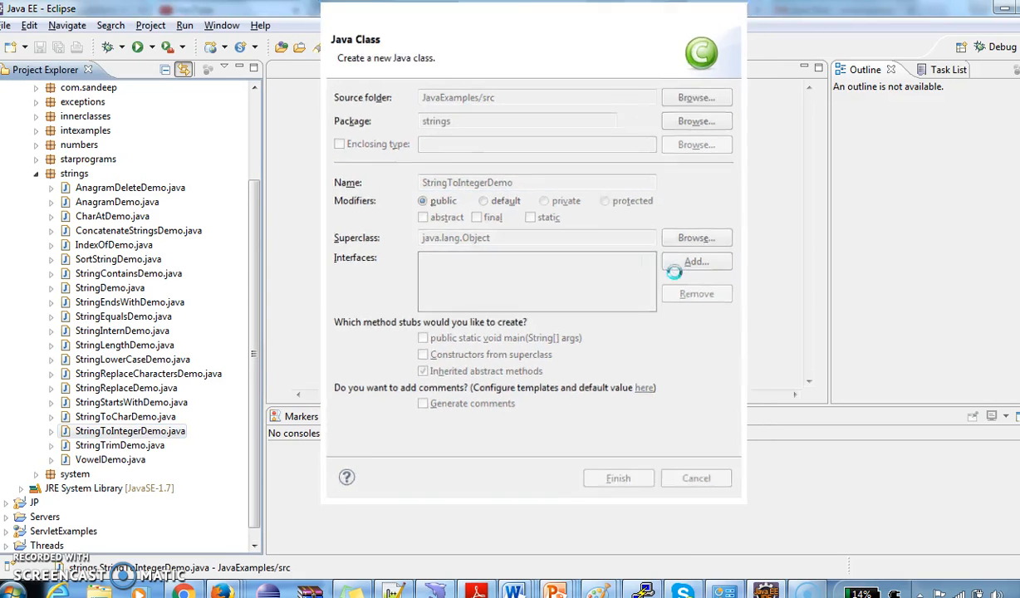
pyautogui.click(618, 477)
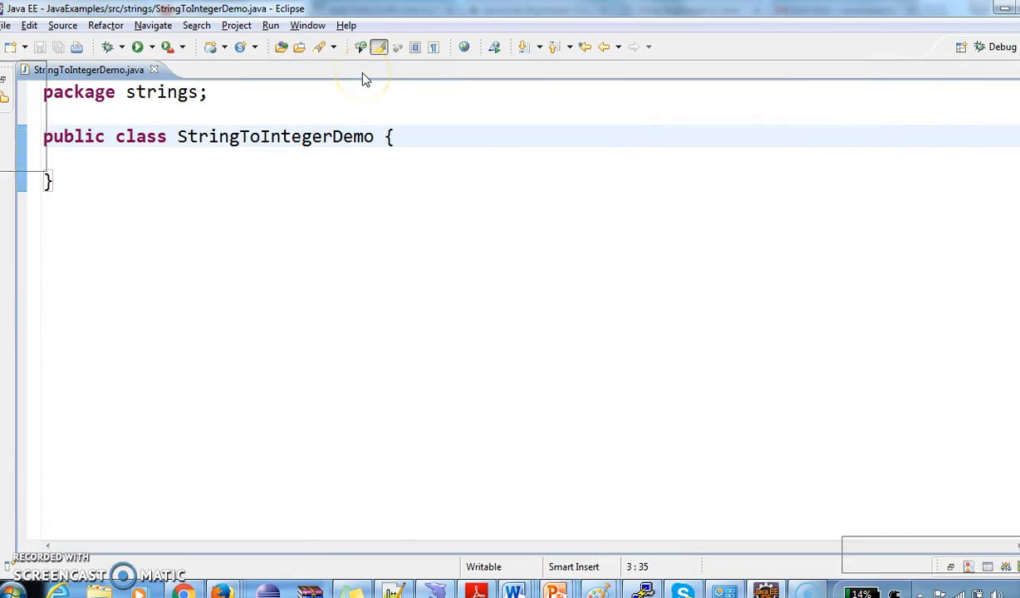
# Add a main method declaring String str = "123"; and start a new line
pyautogui.write('main(String[] args) {')
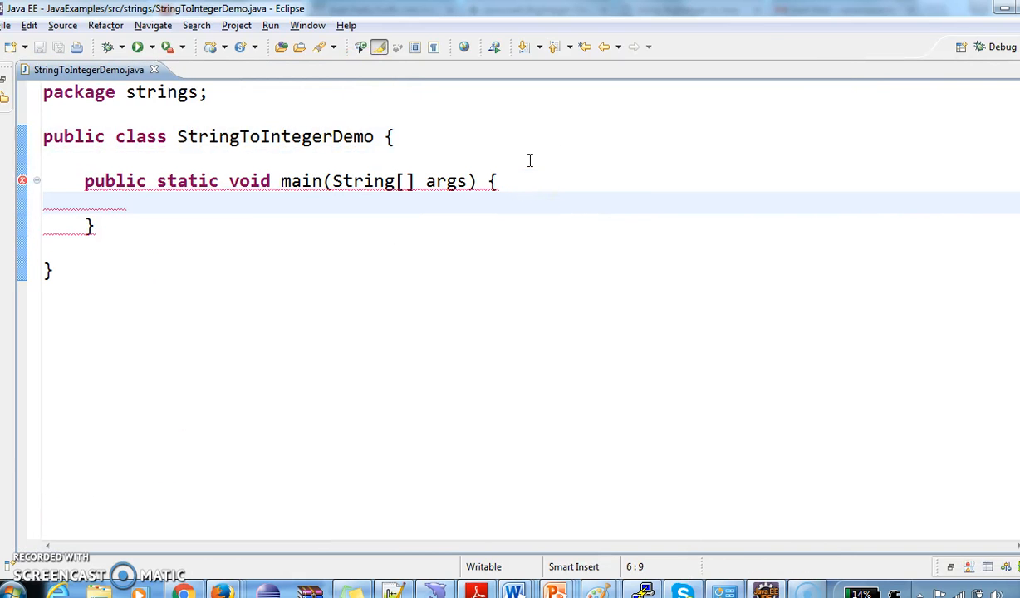
pyautogui.write('st')
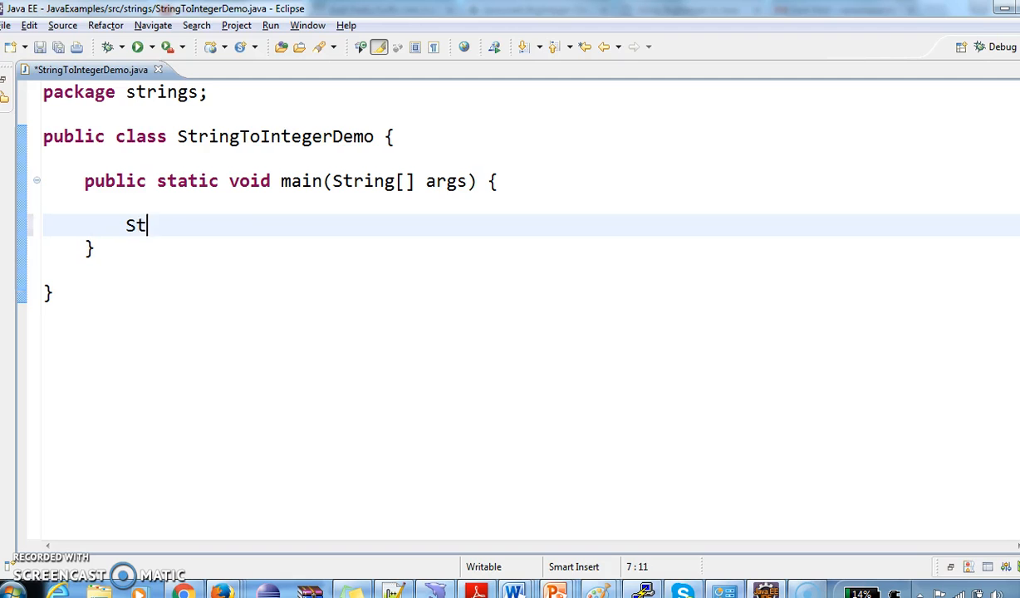
pyautogui.write('ring str=')
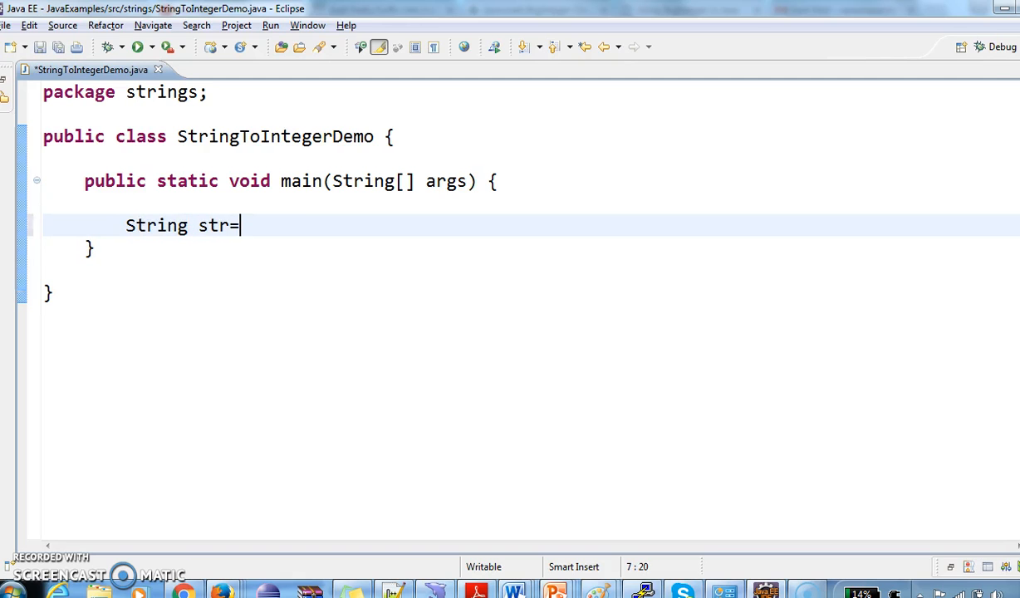
pyautogui.write('"123"')
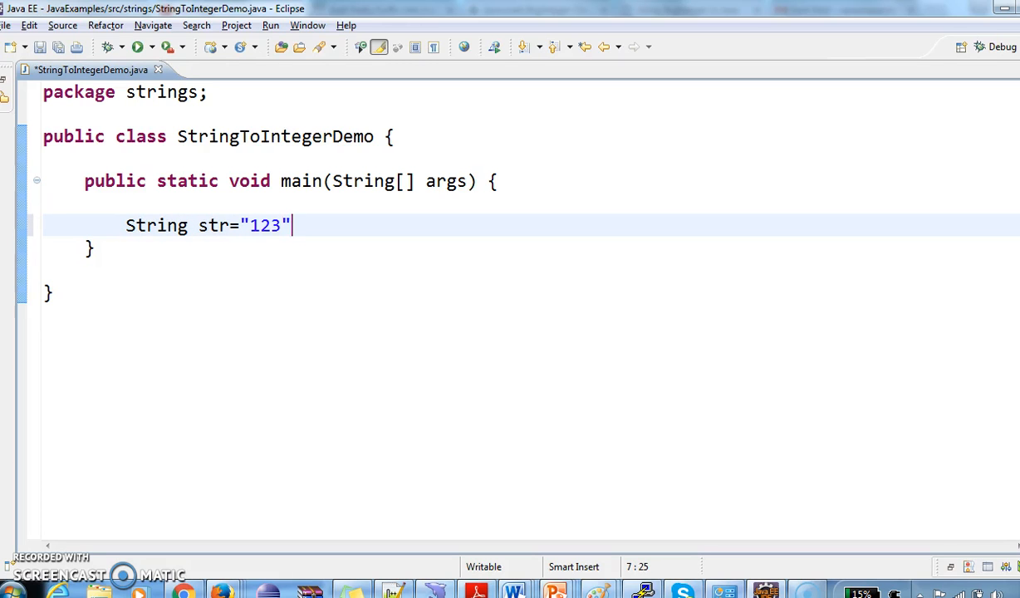
pyautogui.write(';')
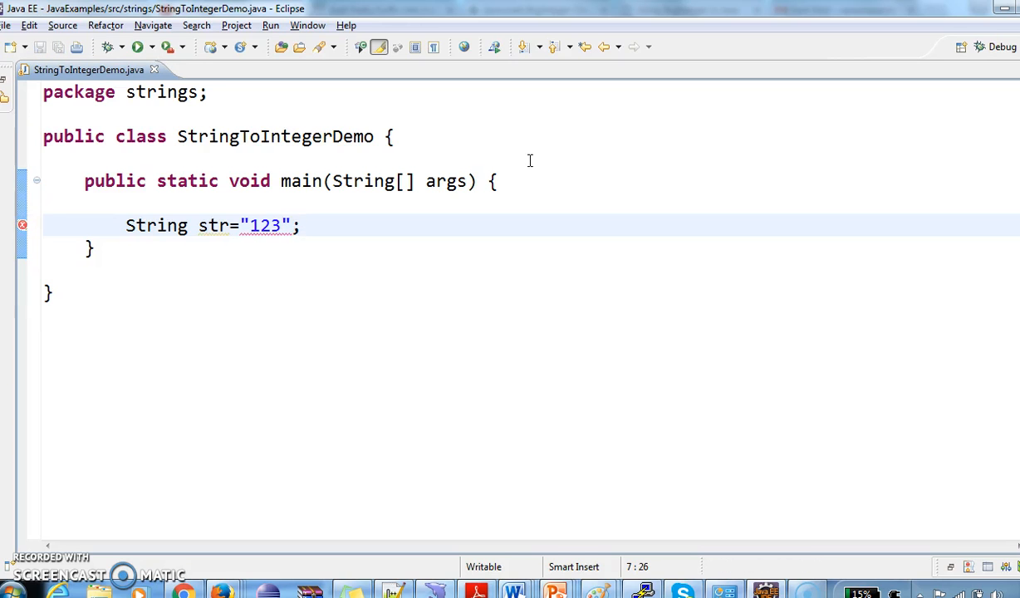
pyautogui.press('Enter')
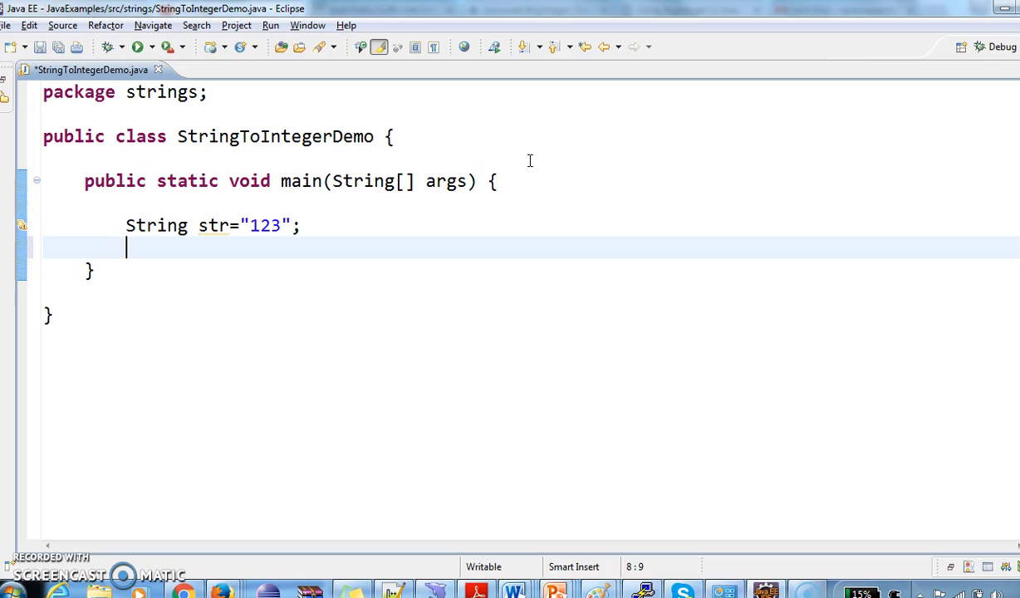
# Print "Integer value=" concatenated with Integer.parseInt(str)
pyautogui.write('Integer.')
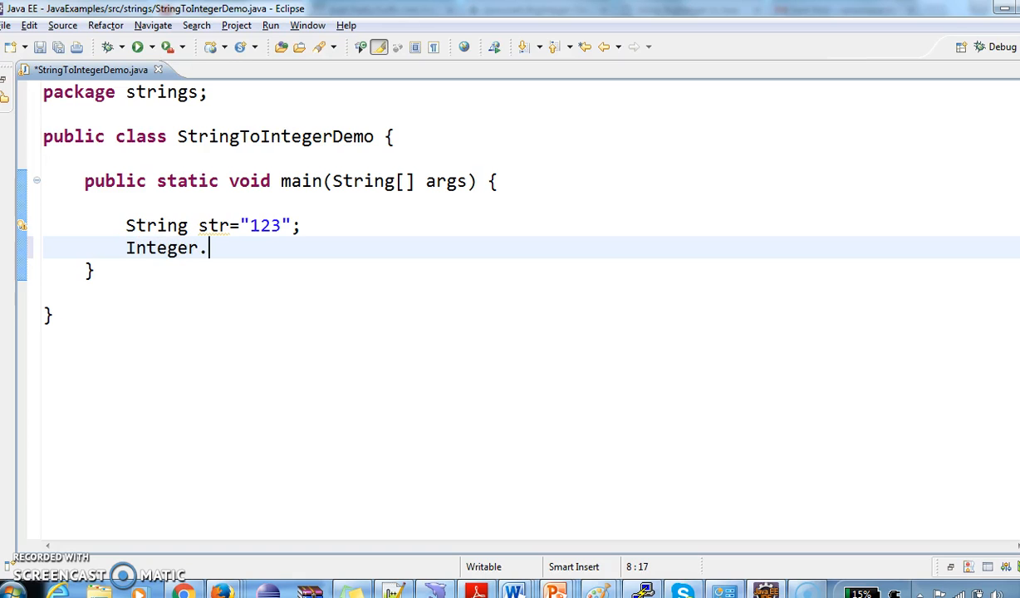
pyautogui.write('pars')
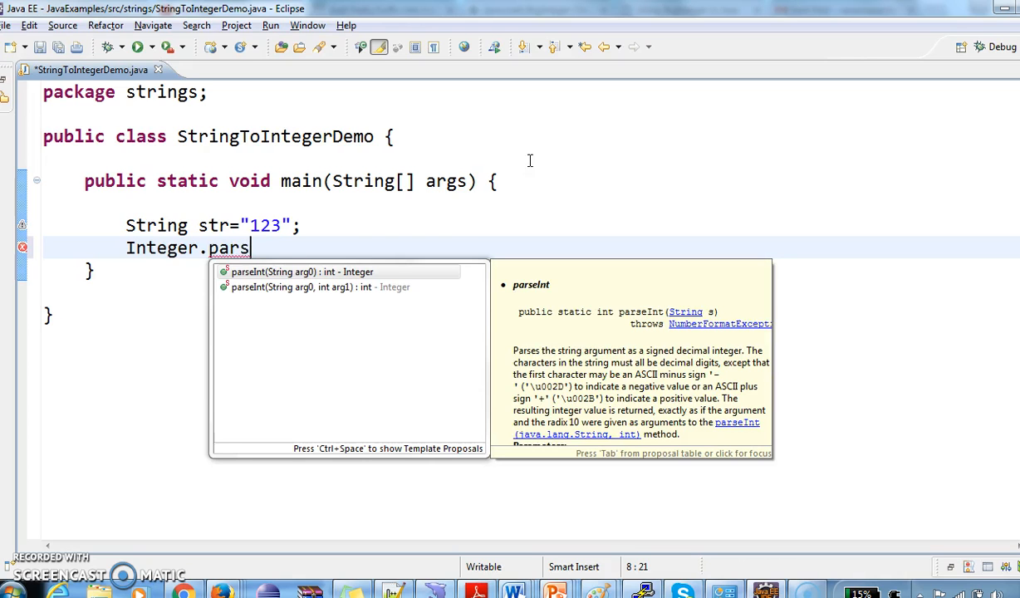
pyautogui.press('Escape')
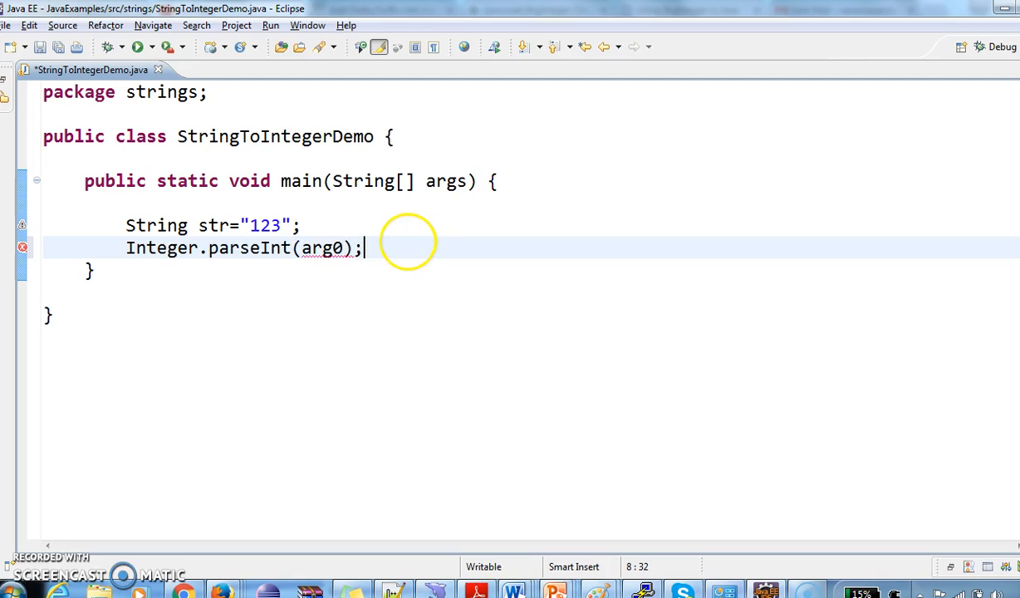
pyautogui.write('st')
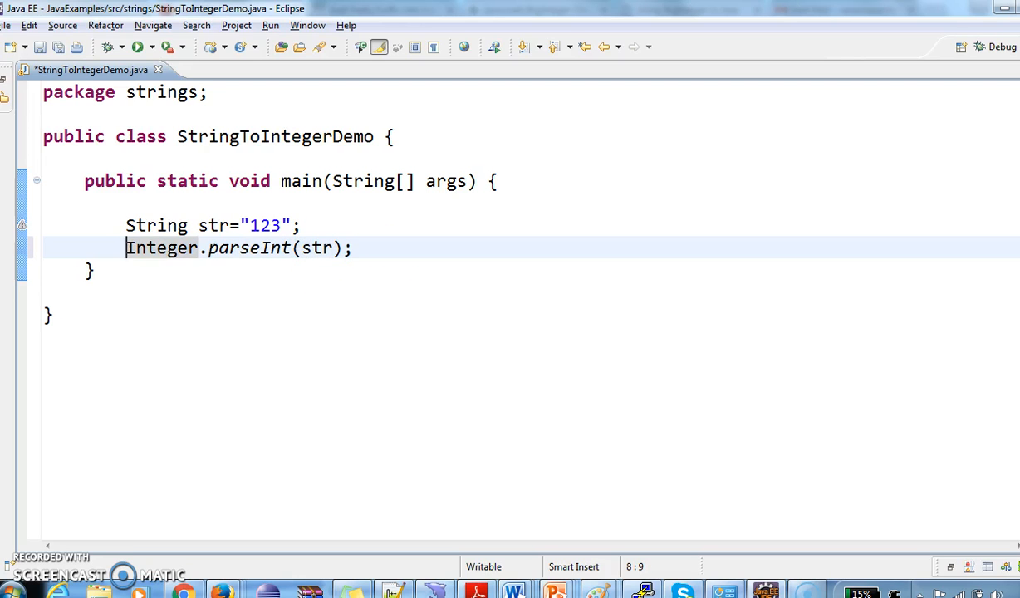
pyautogui.write('System.out.println();')
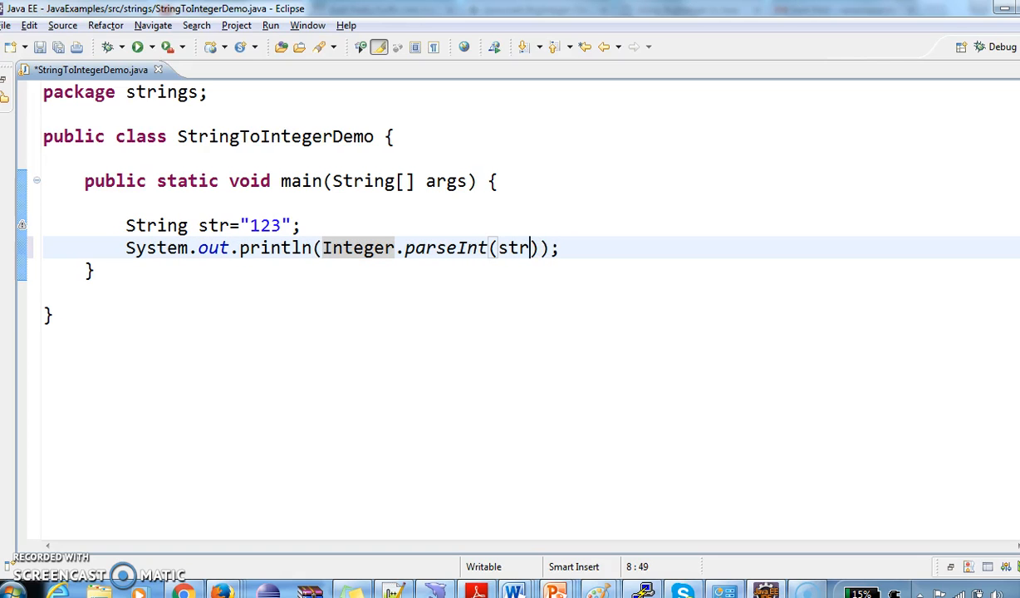
pyautogui.write('""')
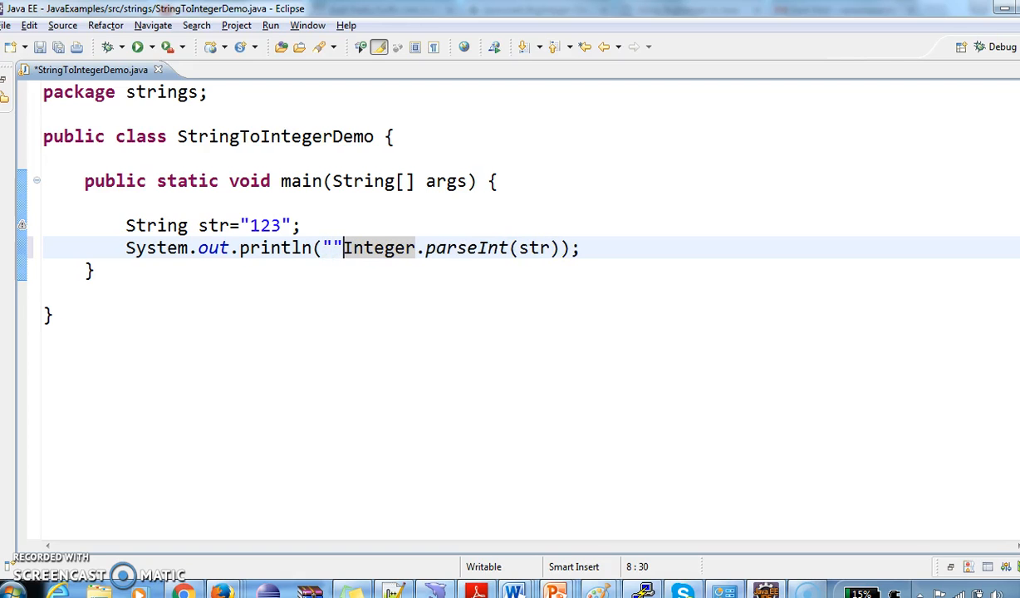
pyautogui.write('+')
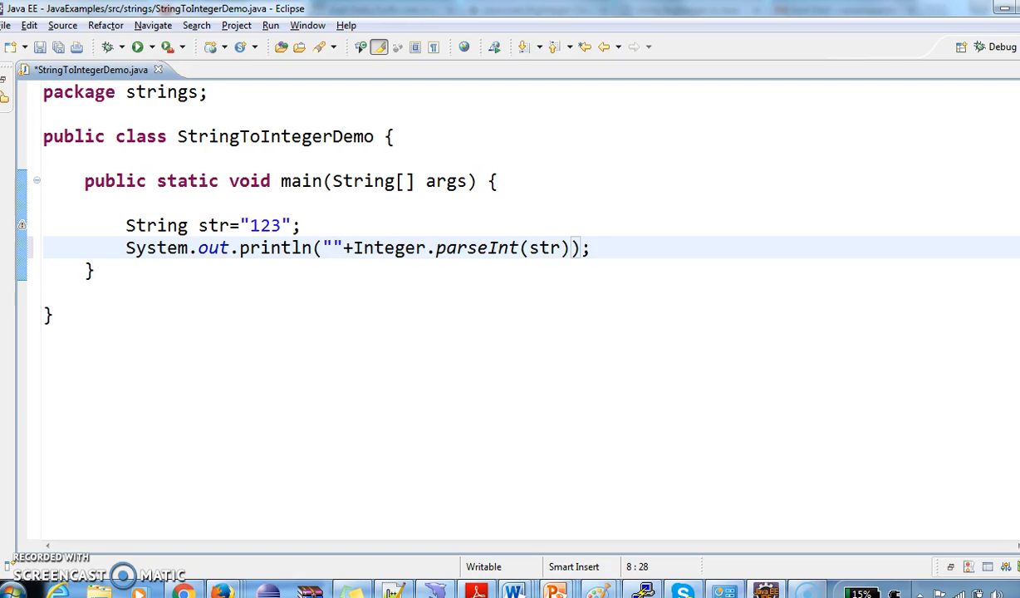
pyautogui.write('Integer value')
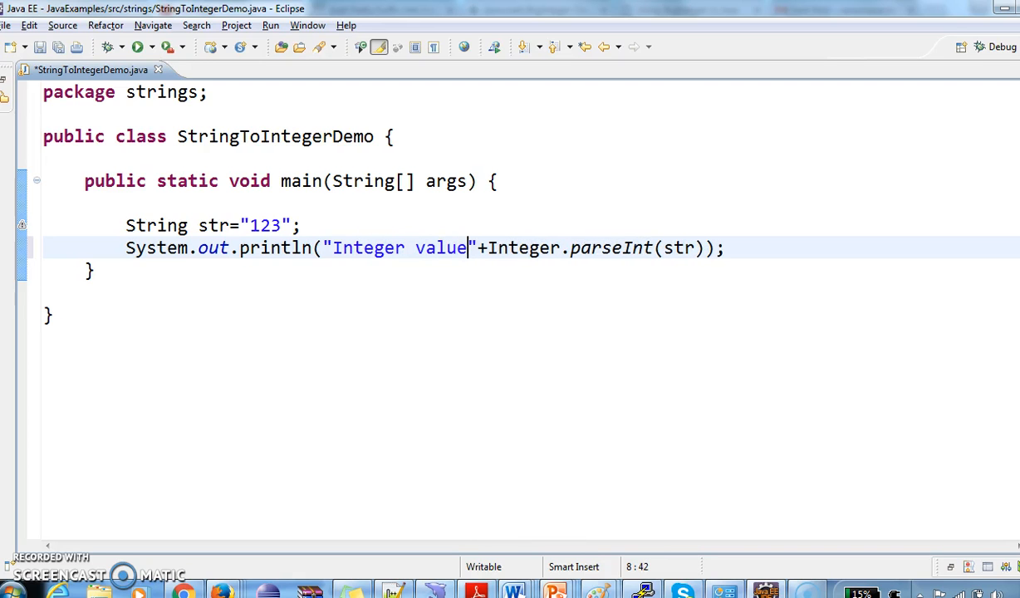
pyautogui.write('=')
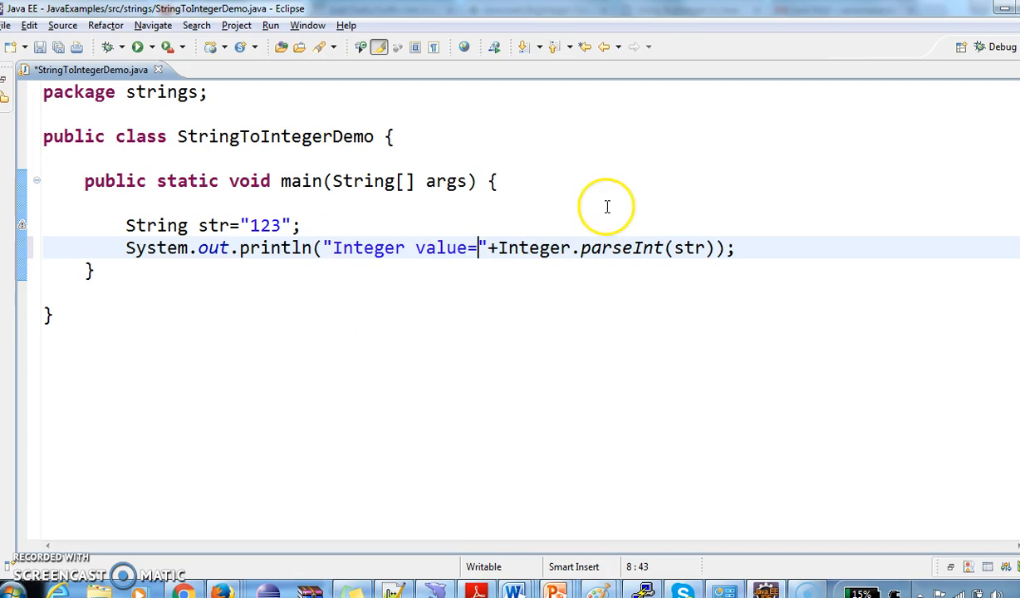
pyautogui.moveTo(628, 248)
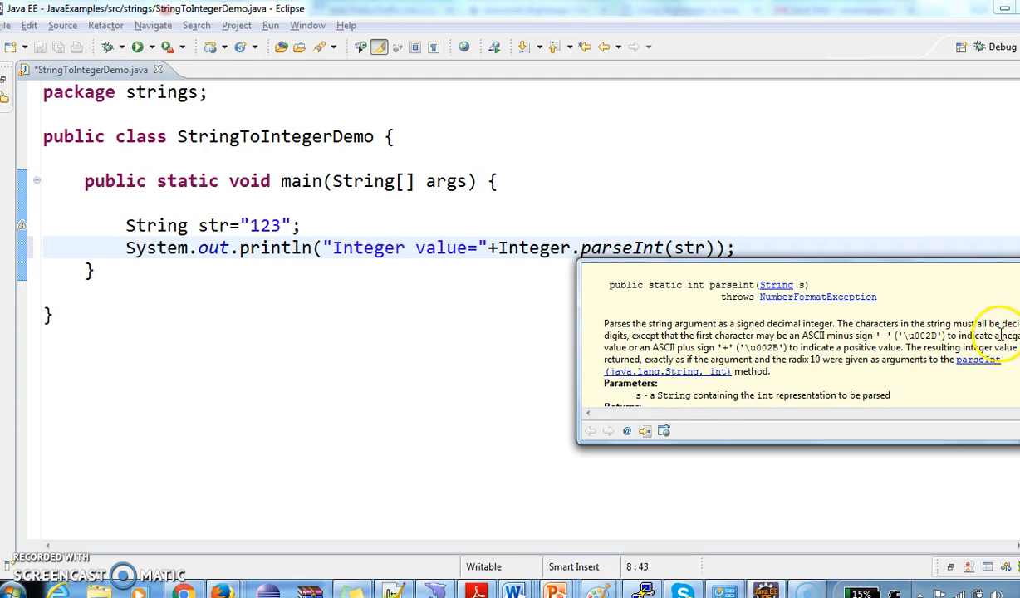
pyautogui.moveTo(690, 334)
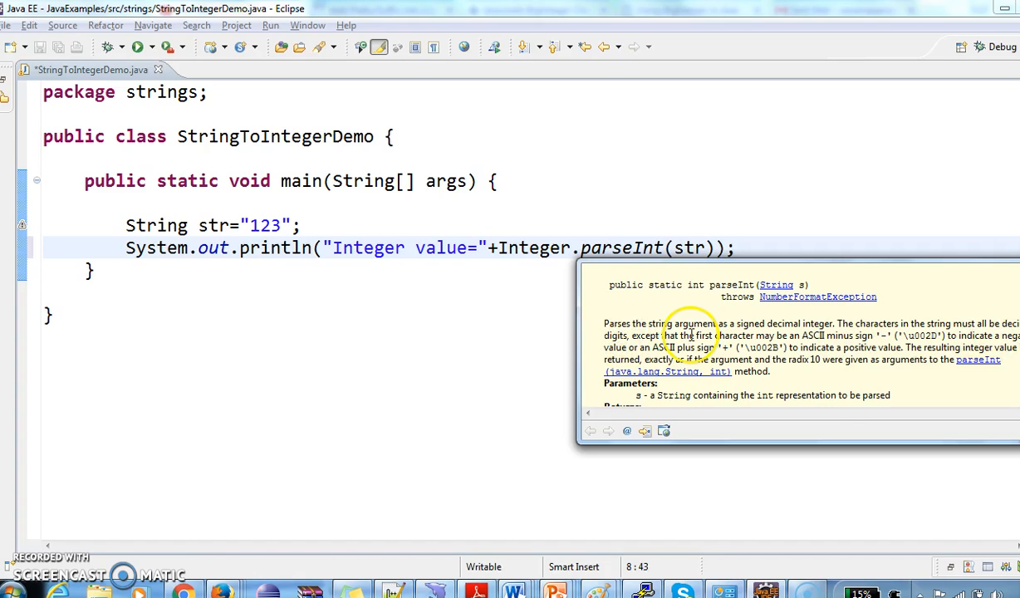
pyautogui.moveTo(838, 336)
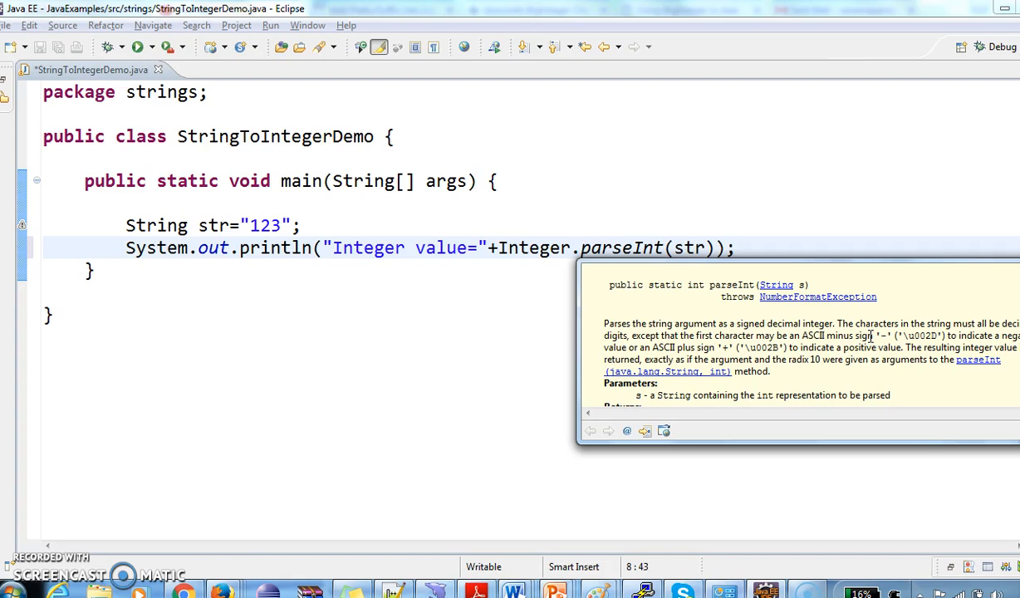
pyautogui.click(414, 273)
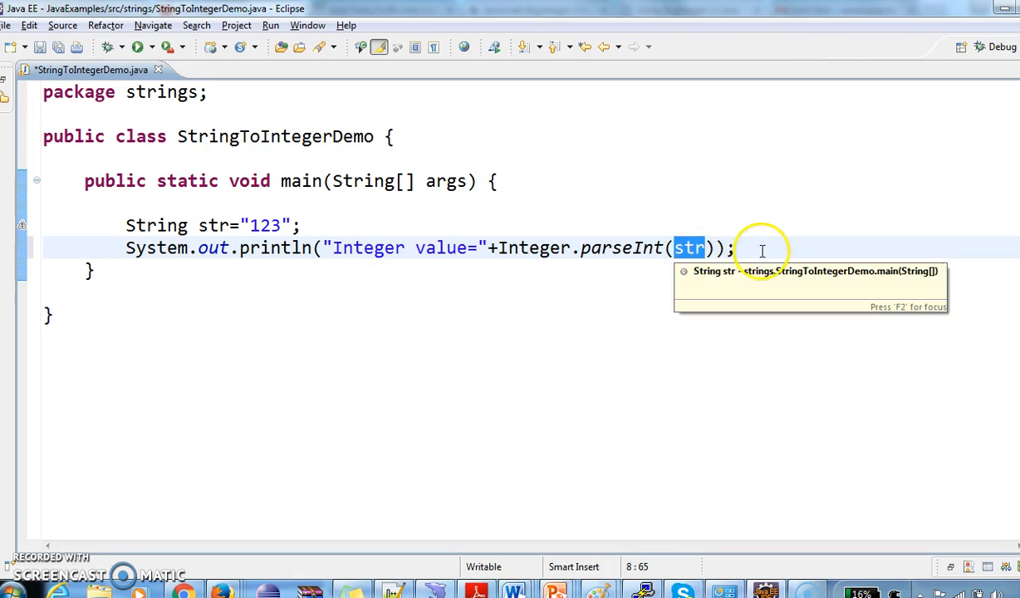
# Write System.out.println("Integer value="+Integer.valueOf(str)); below the first println
pyautogui.write('System.out.println();')
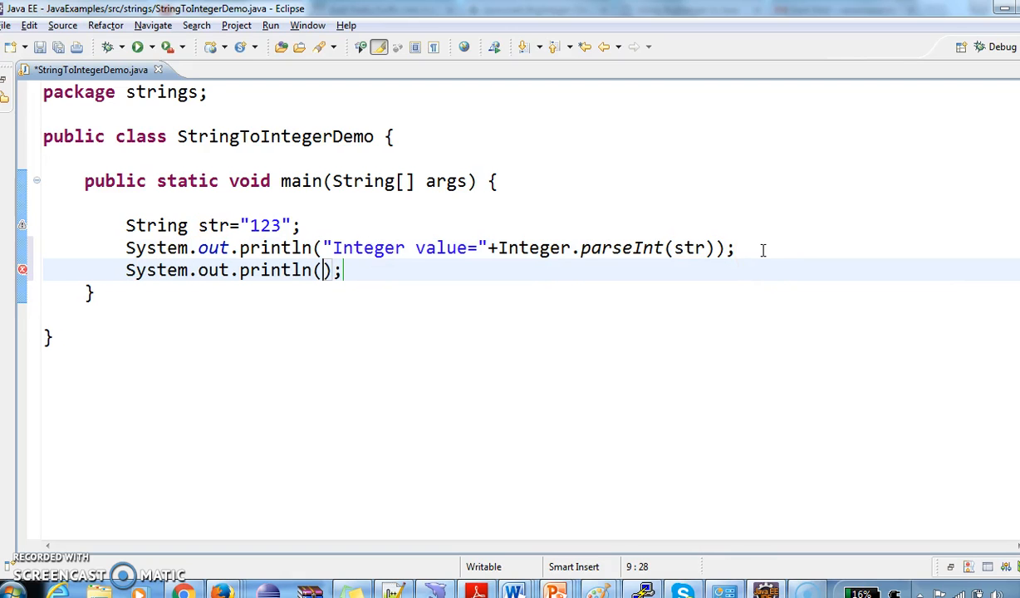
pyautogui.write('"')
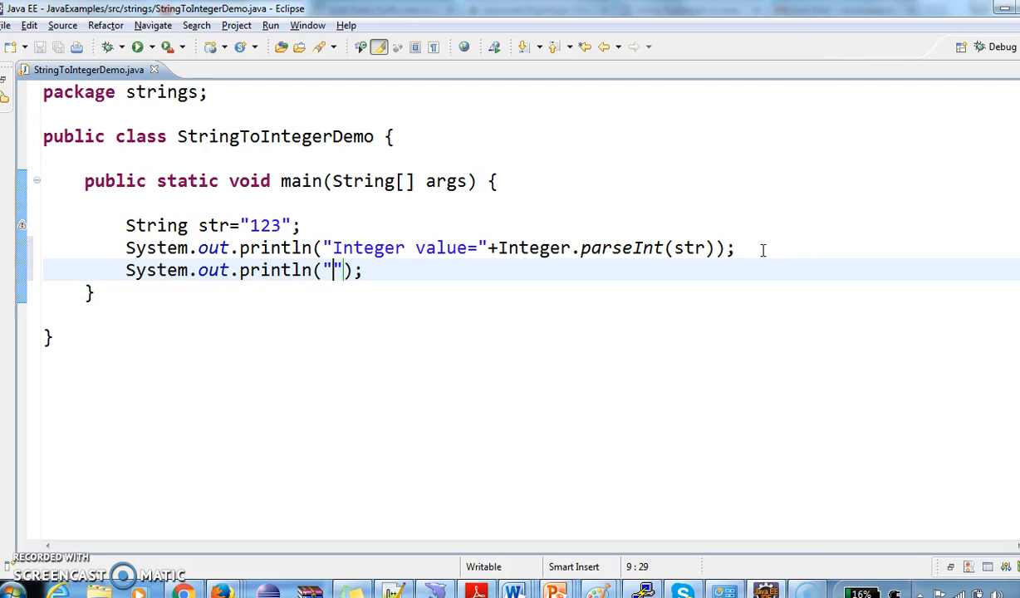
pyautogui.write('In')
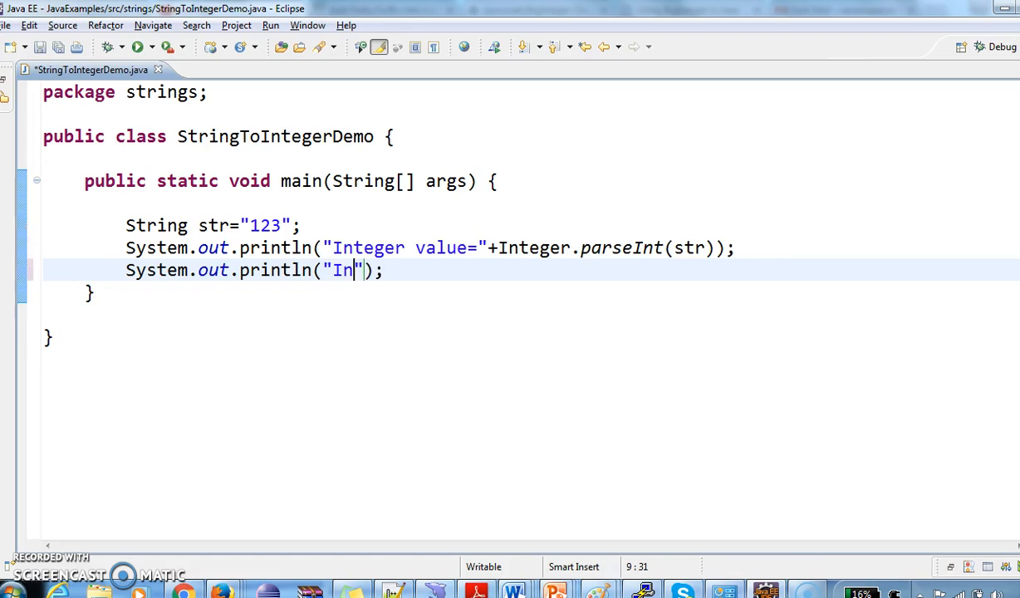
pyautogui.write('teger value')
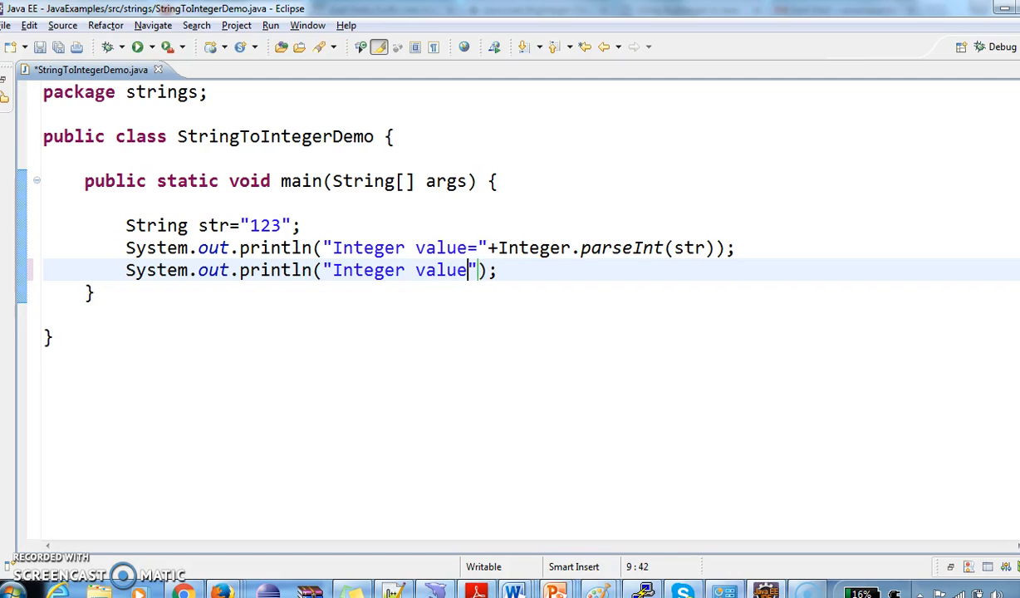
pyautogui.write('=+')
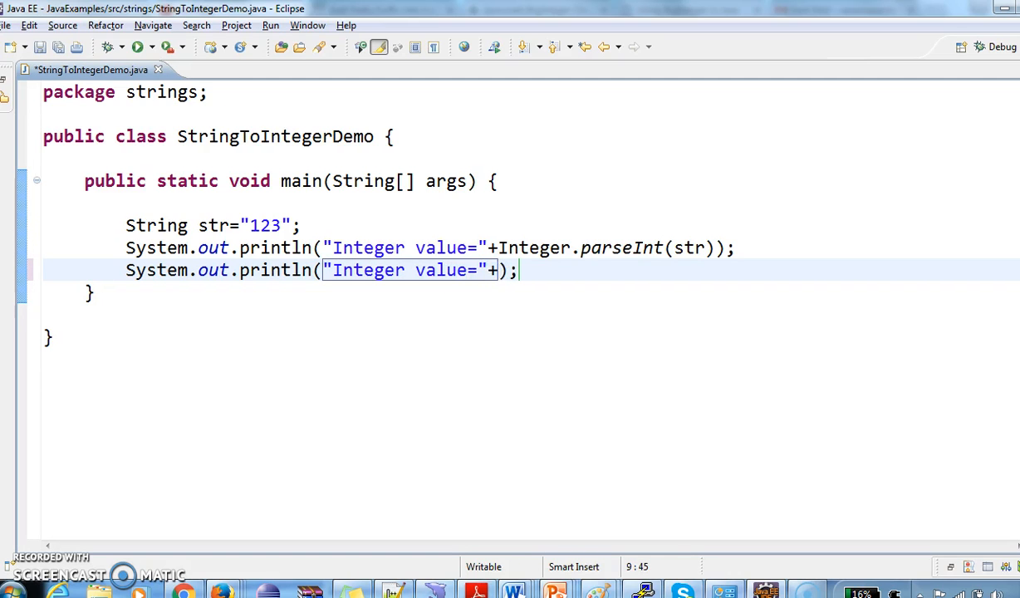
pyautogui.write('Integer.valueOf(i')
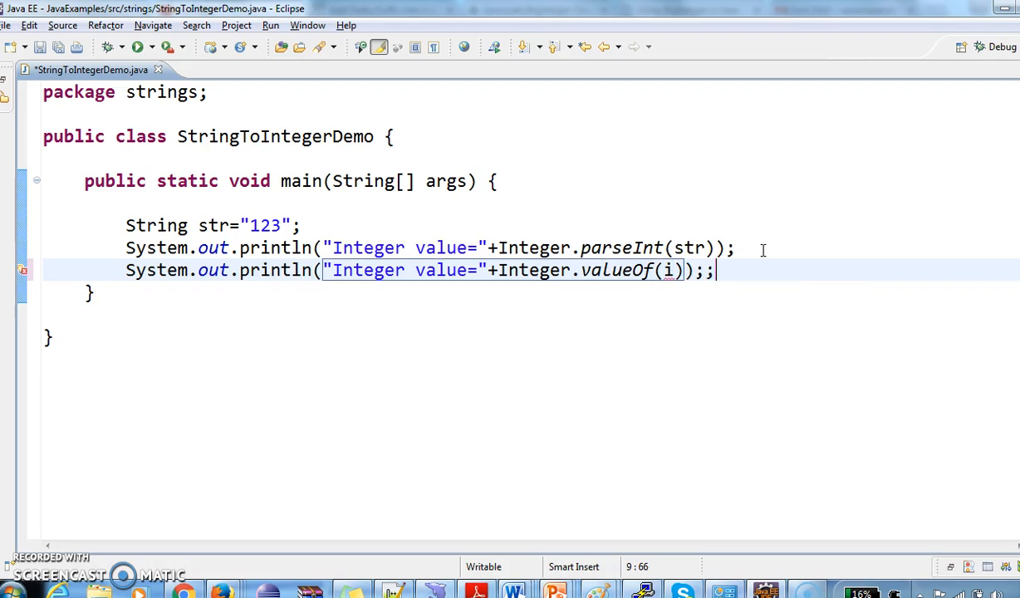
pyautogui.press('BackSpace')
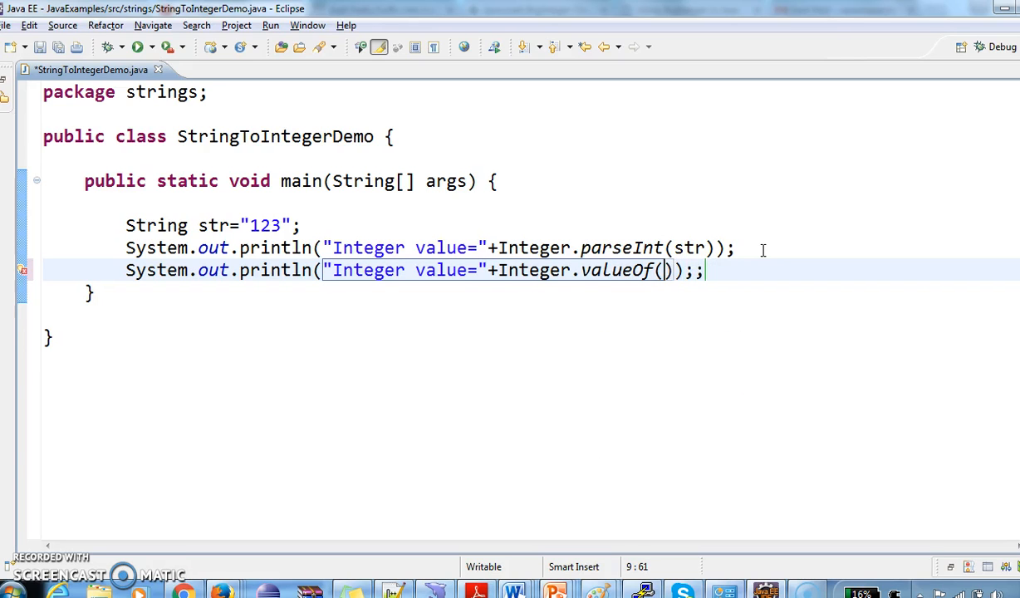
pyautogui.write('str')
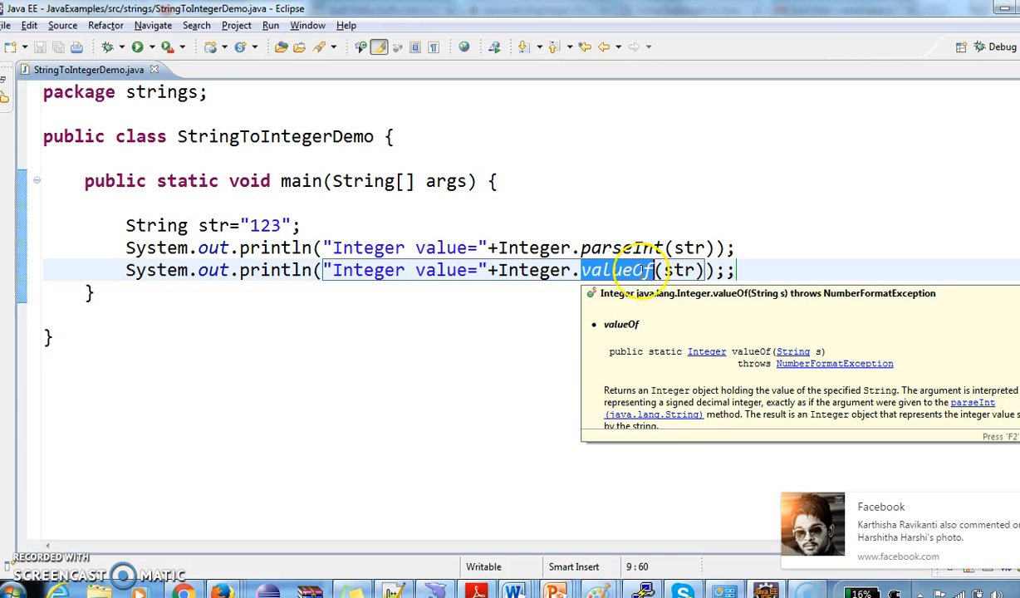
pyautogui.moveTo(667, 217)
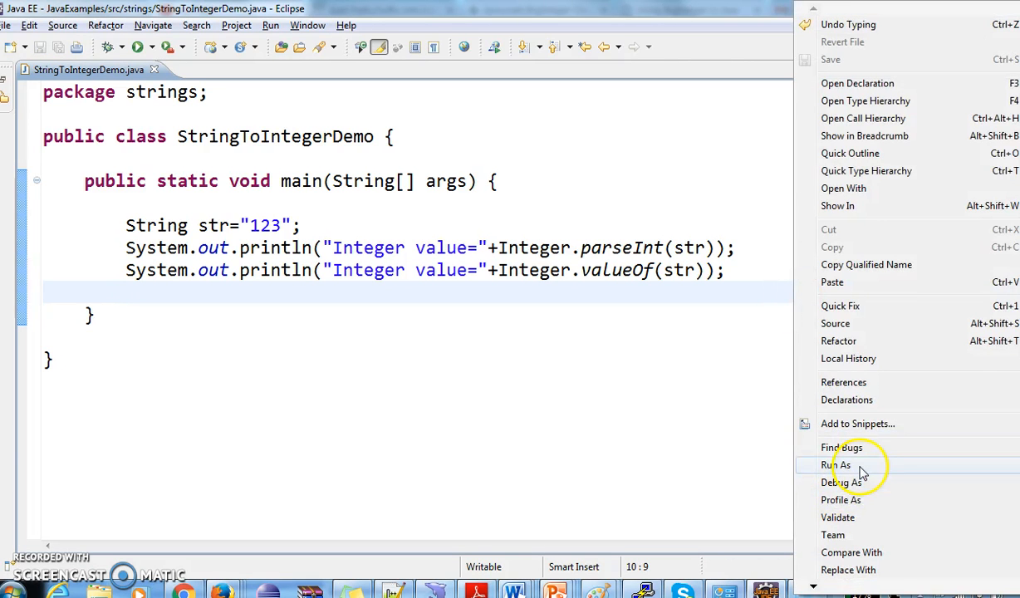
# Run StringToIntegerDemo as a Java Application to show both outputs
pyautogui.click(836, 464)
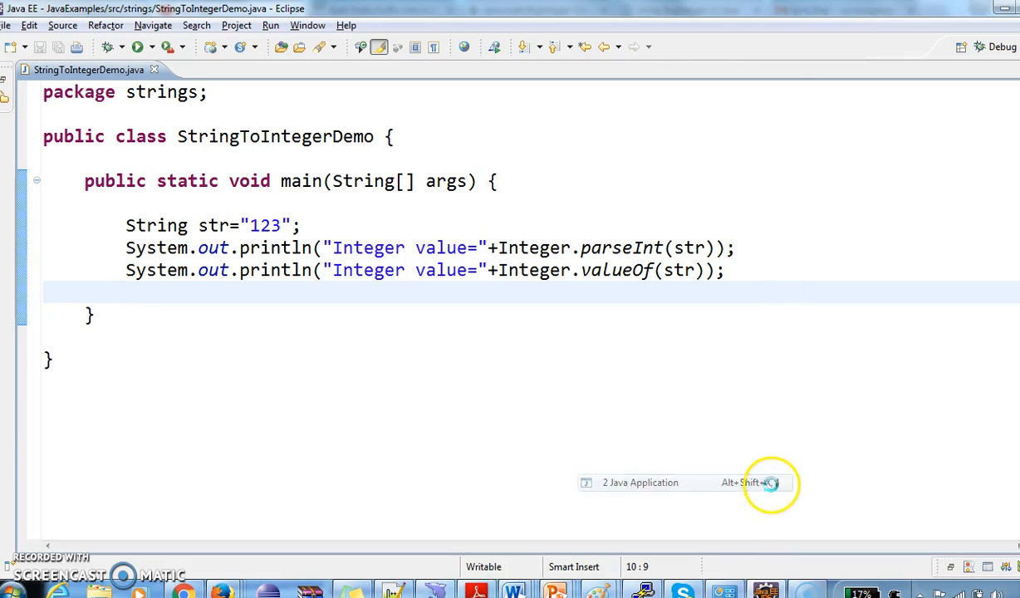
pyautogui.click(136, 46)
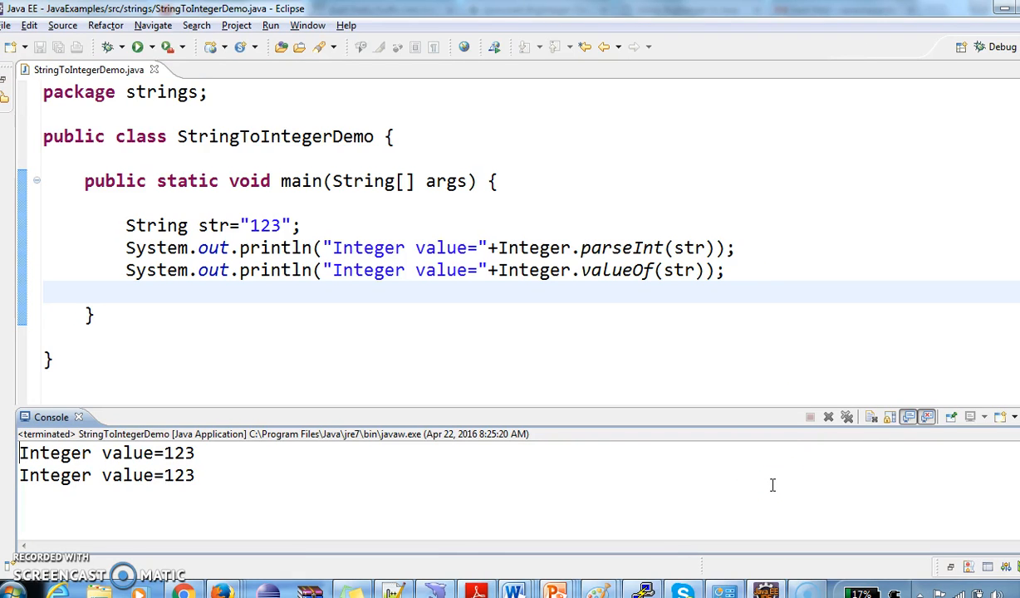
pyautogui.moveTo(513, 315)
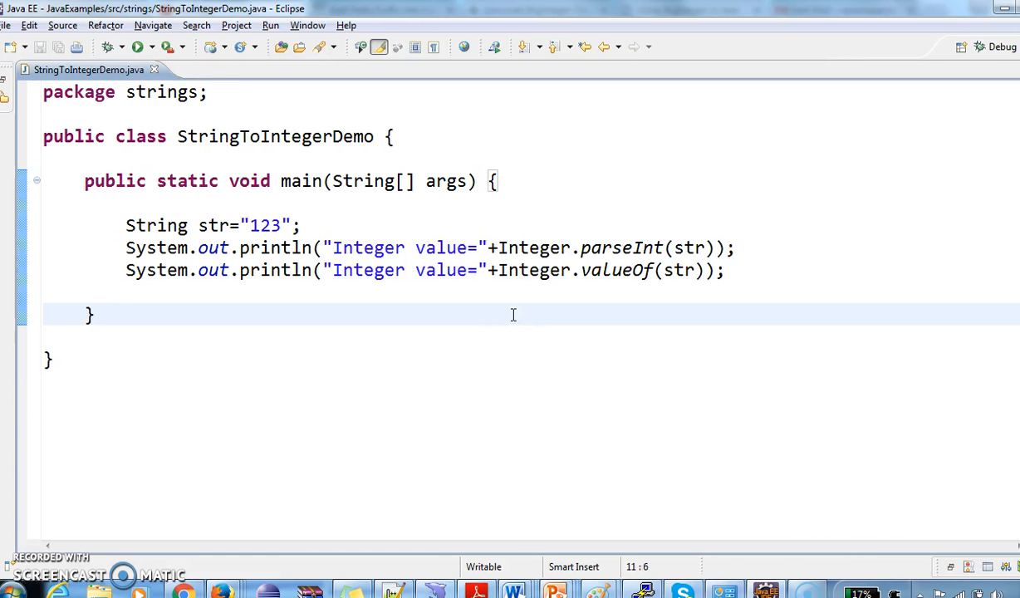
pyautogui.moveTo(282, 453)
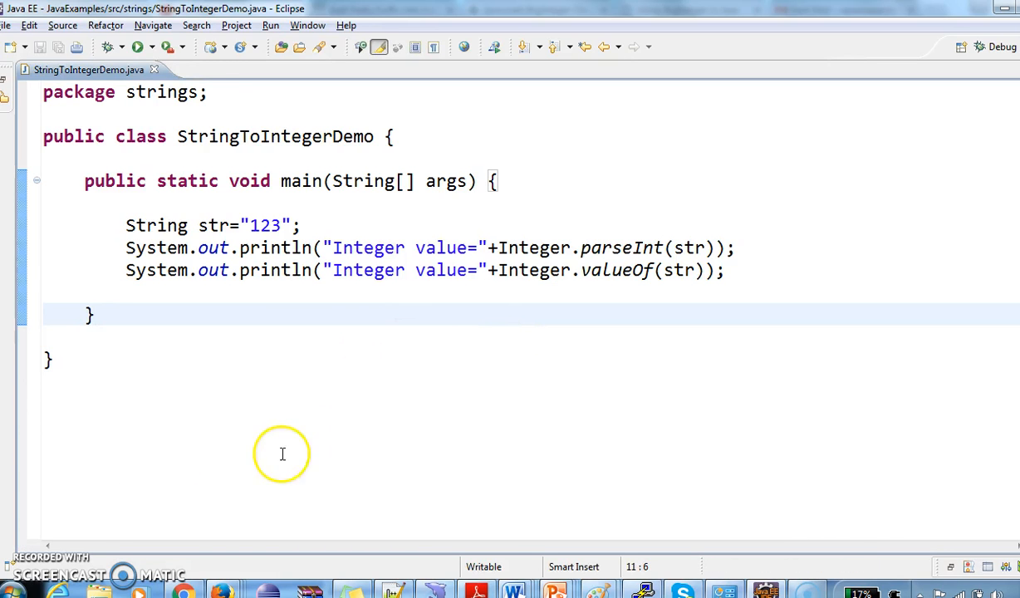